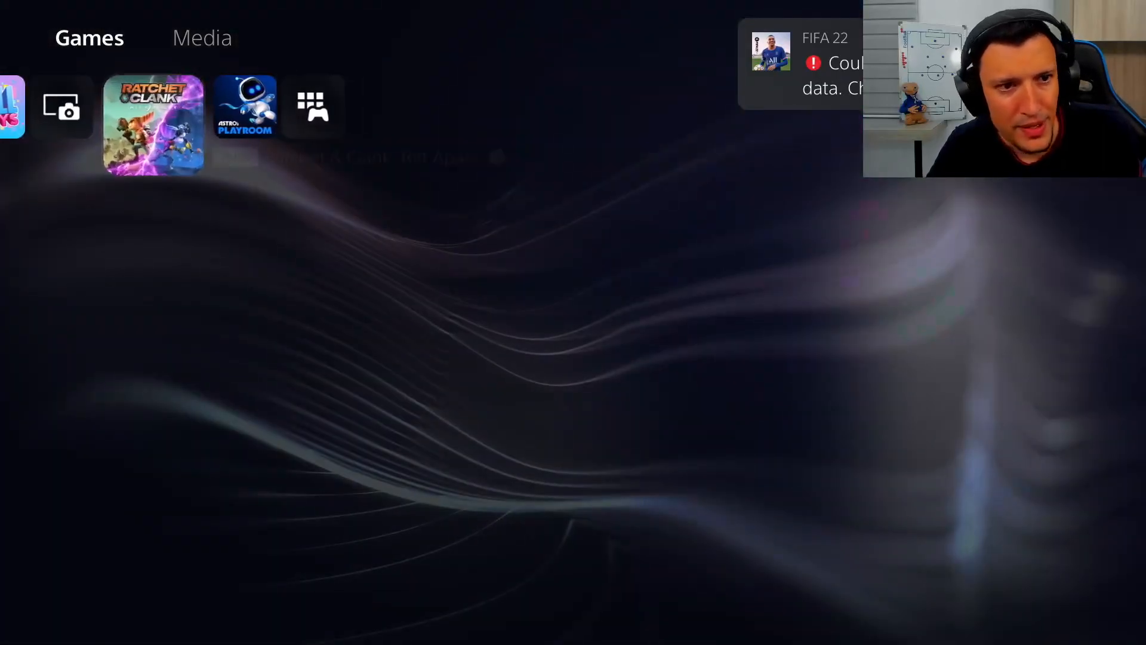
- Browse left and right along the home screen games row and land on FIFA 18's hub
{"action": "left_click", "coordinate": [151, 106]}
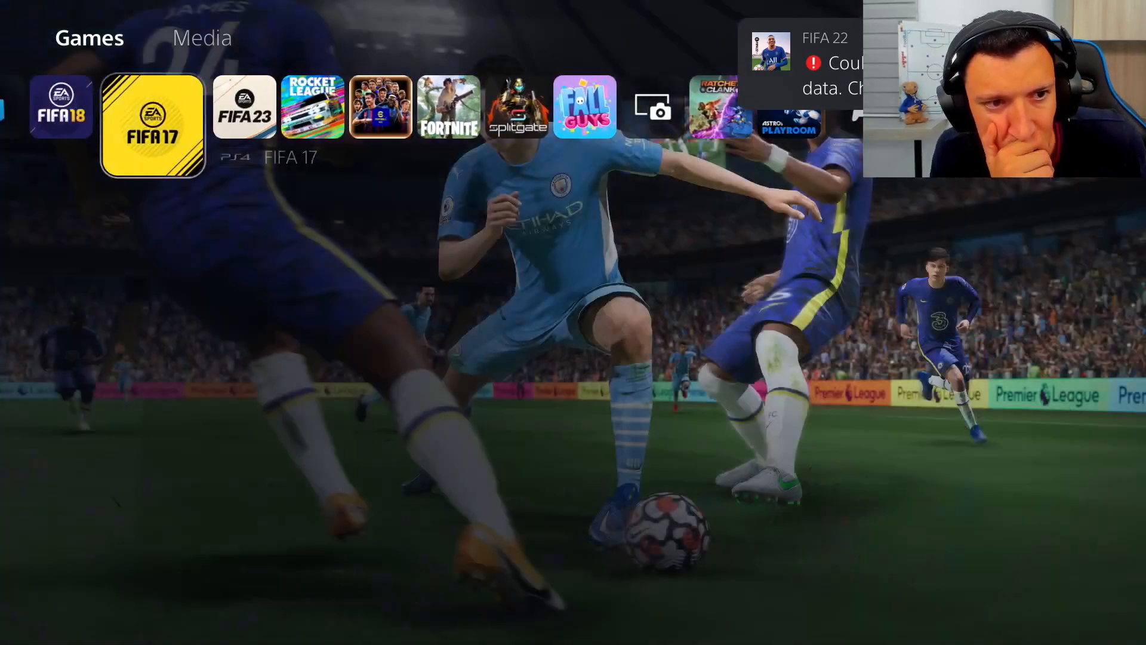
{"action": "scroll", "scroll_direction": "right", "scroll_amount": 3}
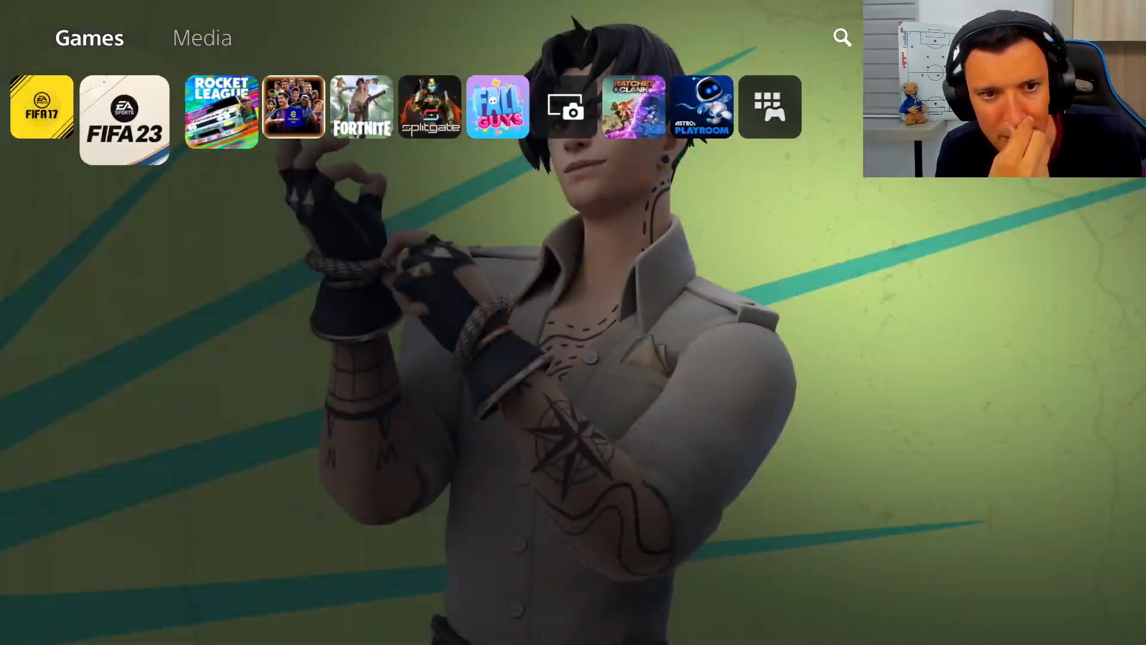
{"action": "scroll", "scroll_direction": "left", "scroll_amount": 3}
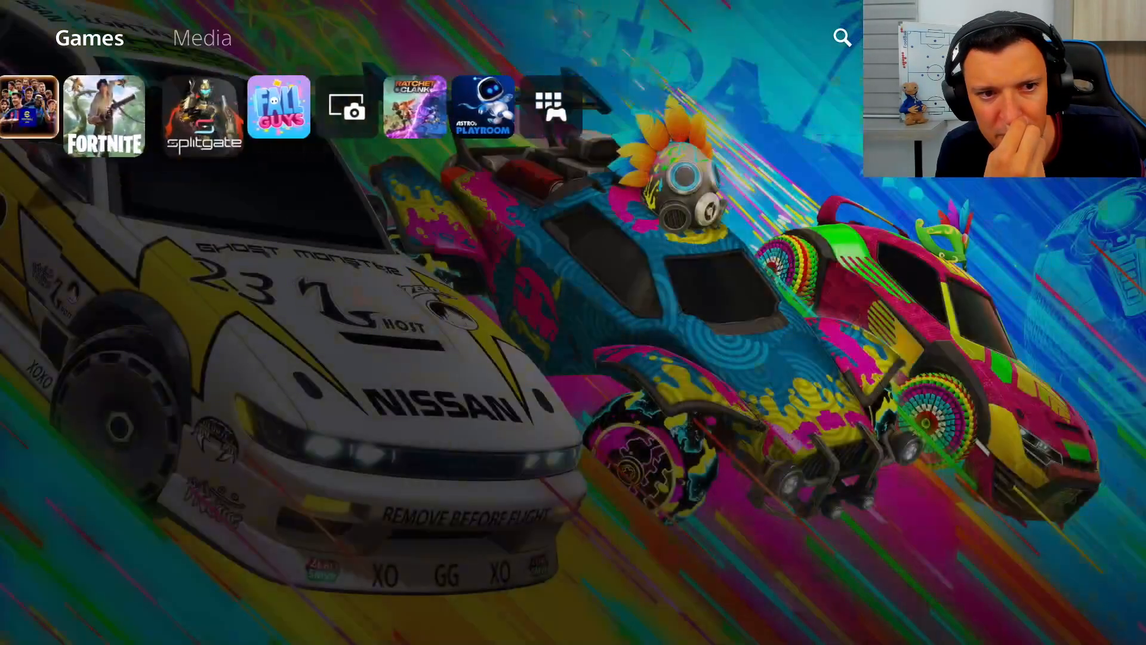
{"action": "left_click", "coordinate": [279, 106]}
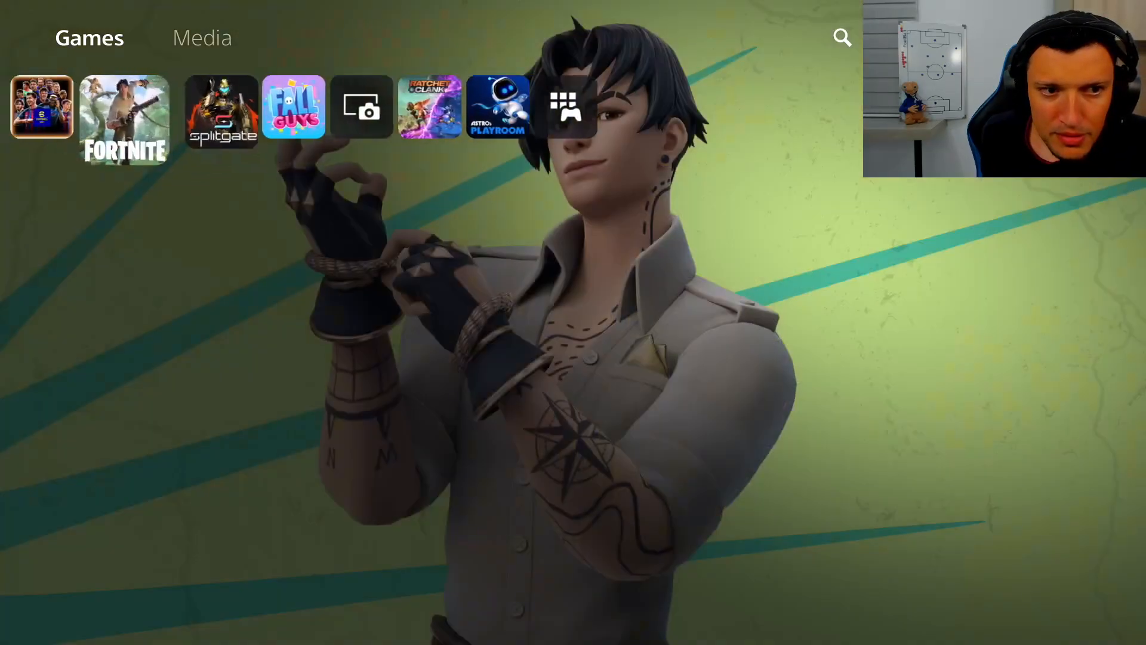
{"action": "scroll", "scroll_direction": "left", "scroll_amount": 3}
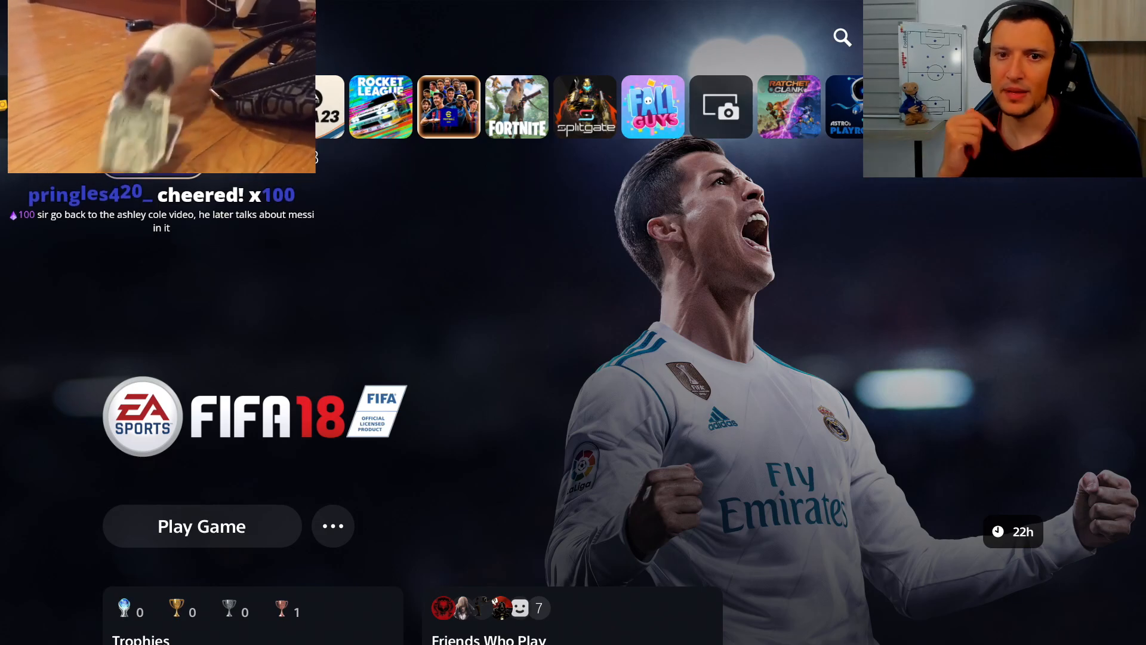
{"action": "scroll", "scroll_direction": "right", "scroll_amount": 3}
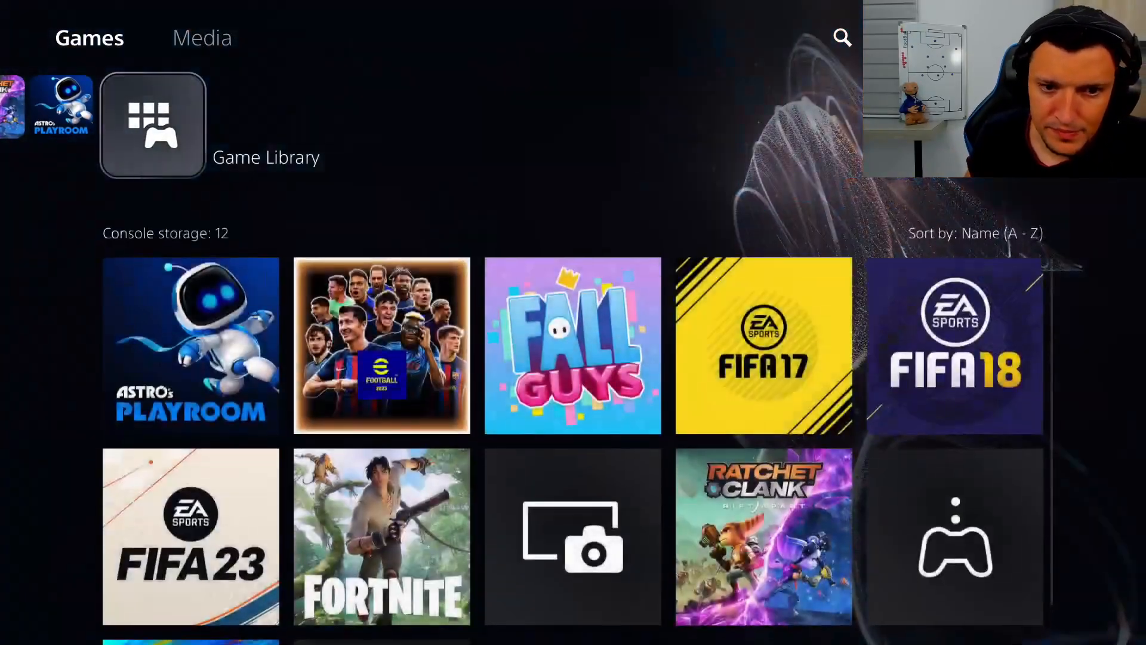
{"action": "left_click", "coordinate": [151, 125]}
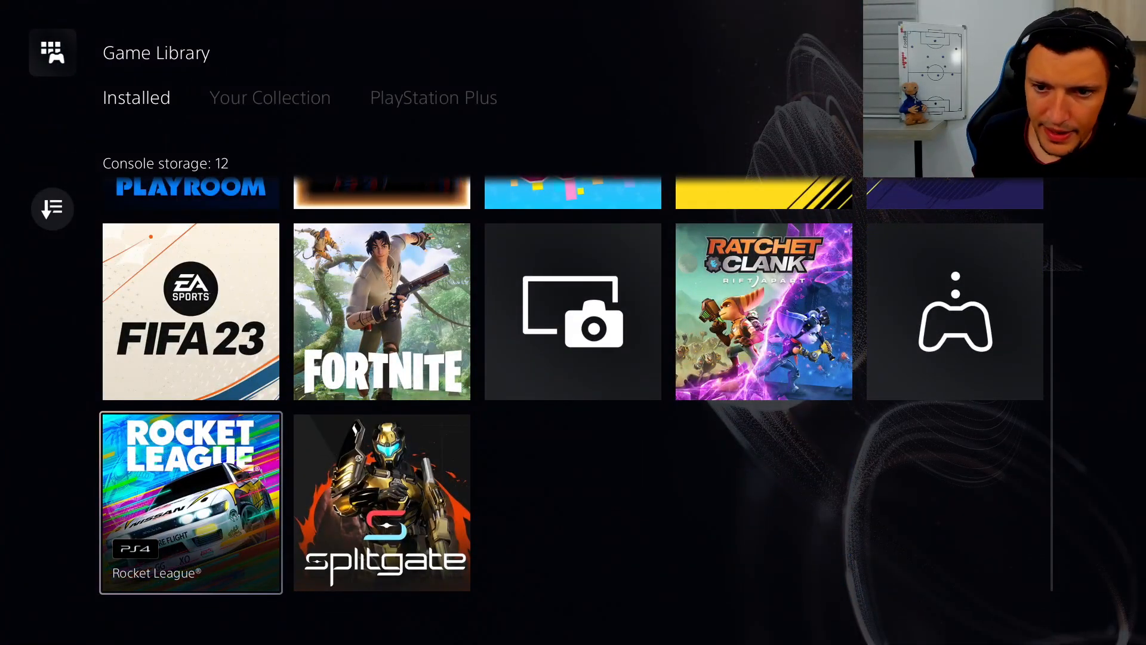
{"action": "scroll", "scroll_direction": "up", "scroll_amount": 3}
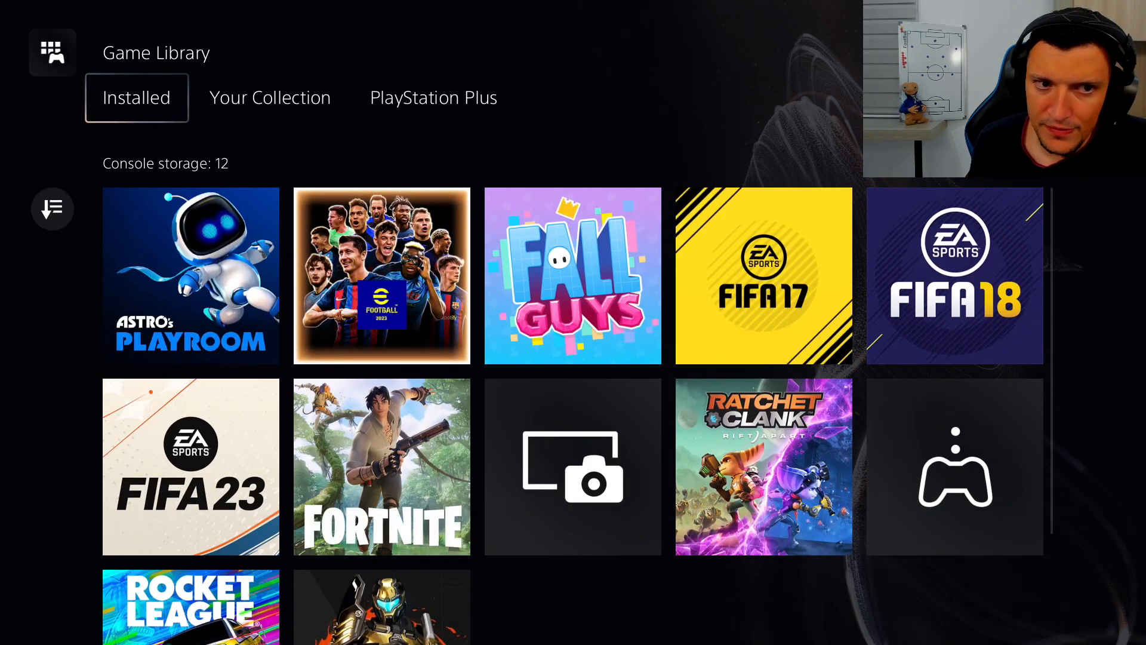
{"action": "left_click", "coordinate": [268, 97]}
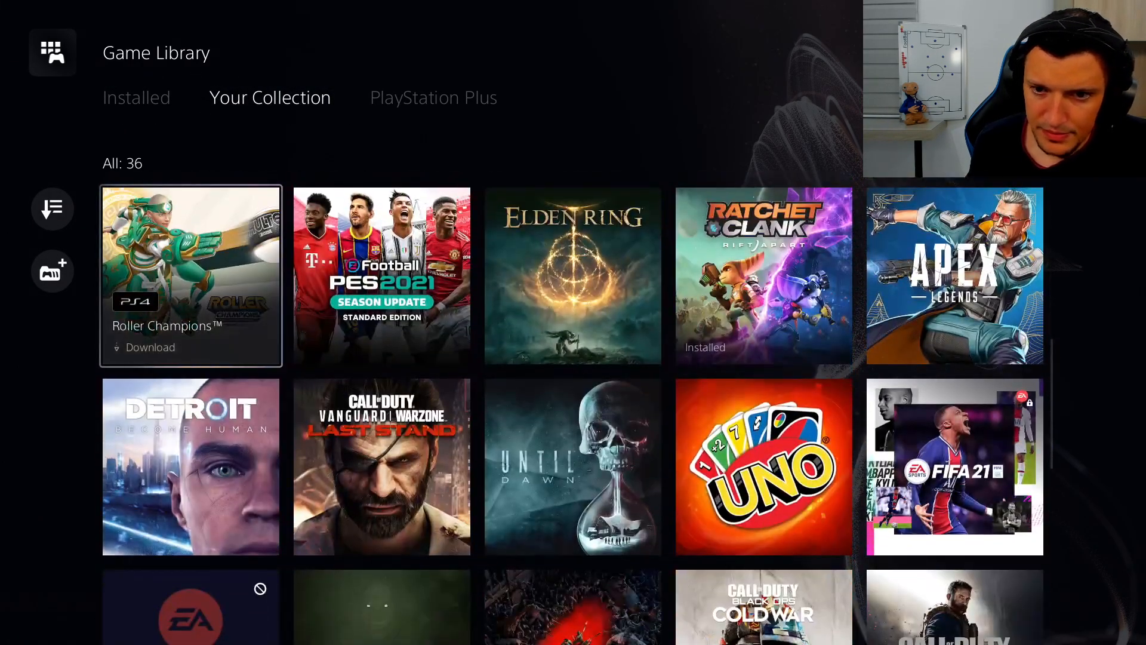
{"action": "scroll", "scroll_direction": "down", "scroll_amount": 3}
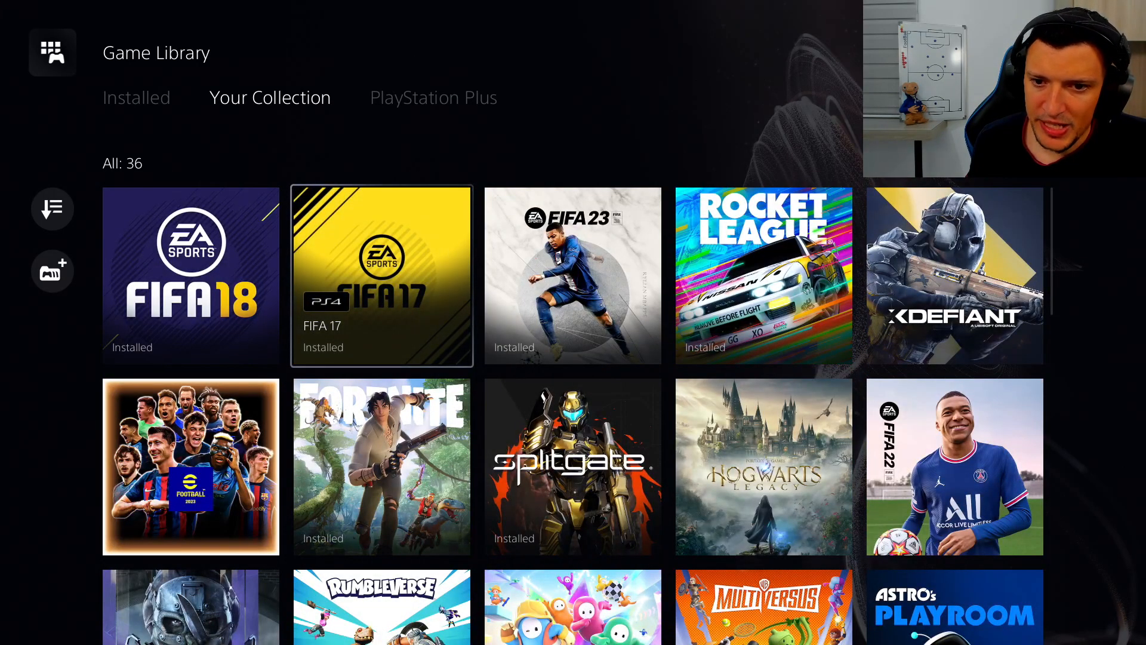
{"action": "scroll", "scroll_direction": "down", "scroll_amount": 3}
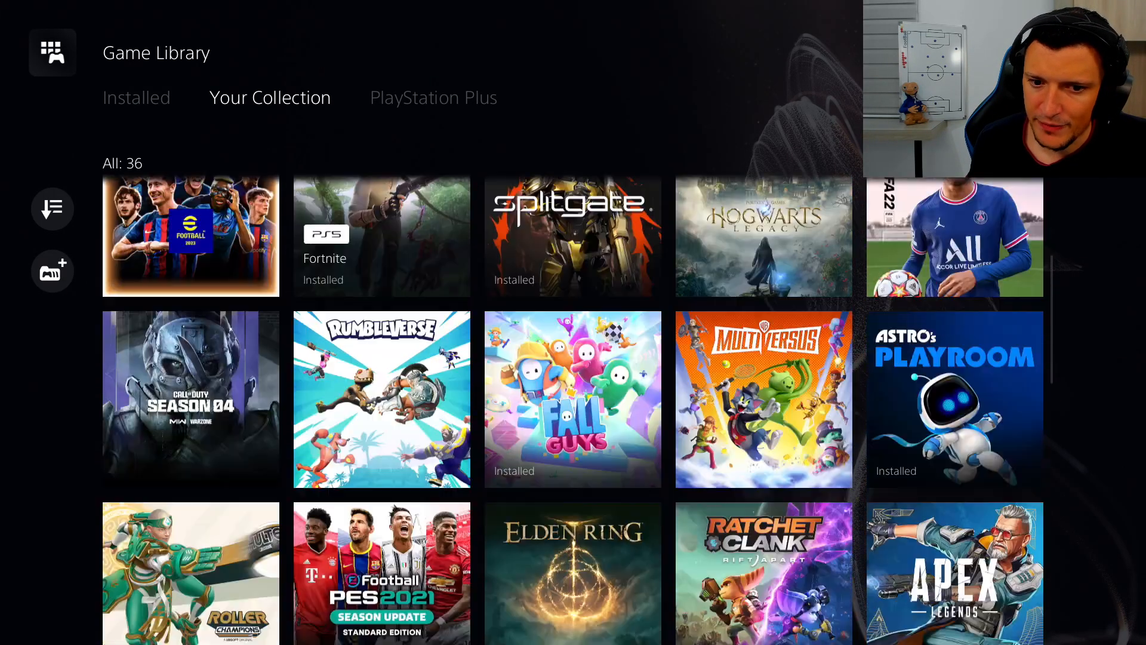
{"action": "scroll", "scroll_direction": "down", "scroll_amount": 3}
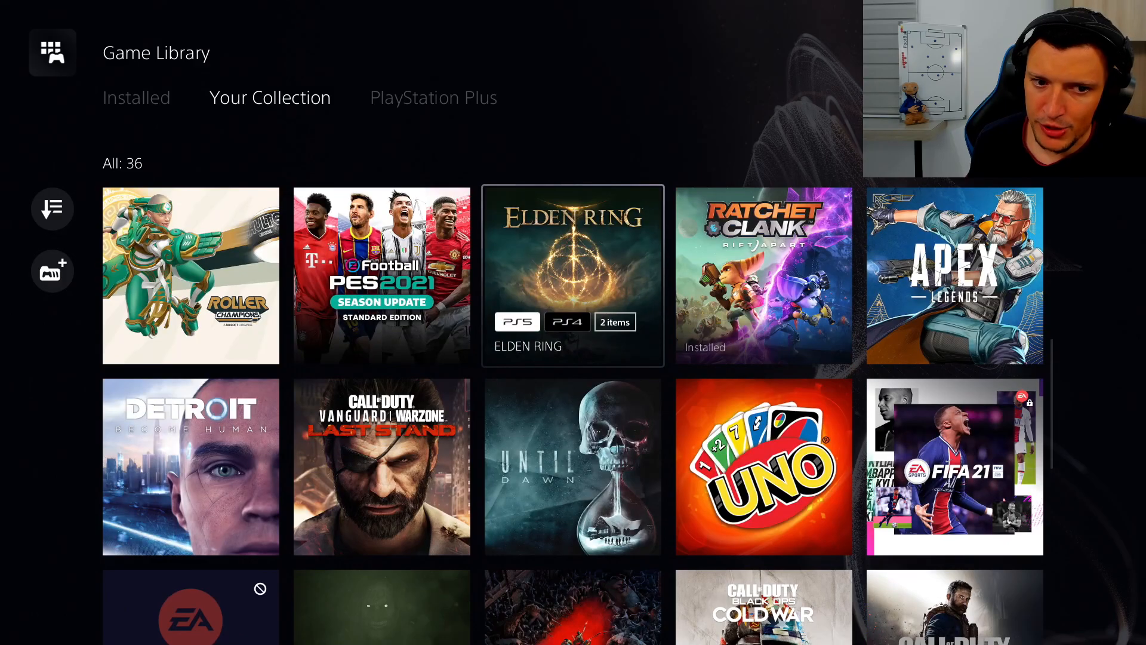
{"action": "scroll", "scroll_direction": "down", "scroll_amount": 3}
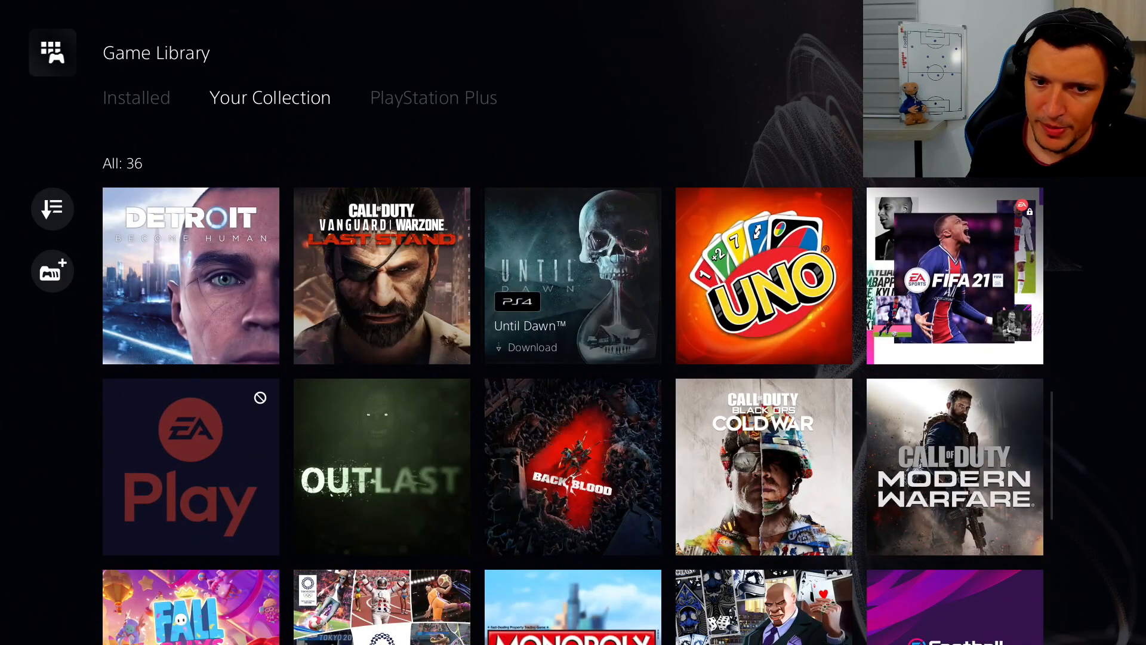
{"action": "scroll", "scroll_direction": "down", "scroll_amount": 3}
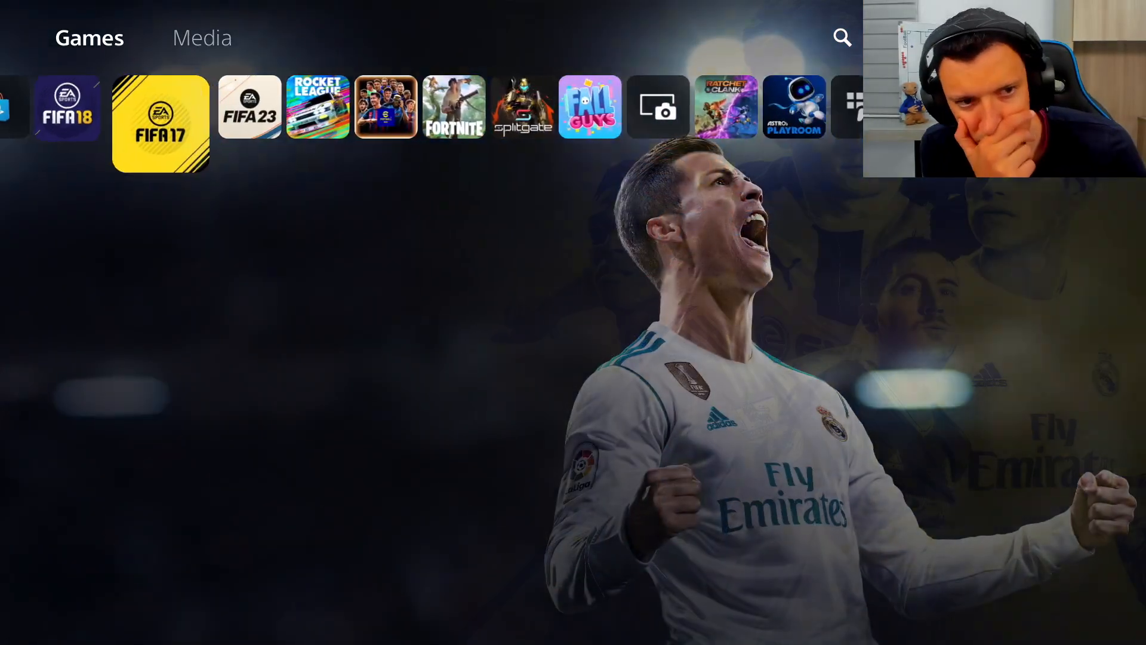
- Show FIFA 18's hub, then move right to Fortnite's hub with its recommended Solos activity
{"action": "left_click", "coordinate": [249, 106]}
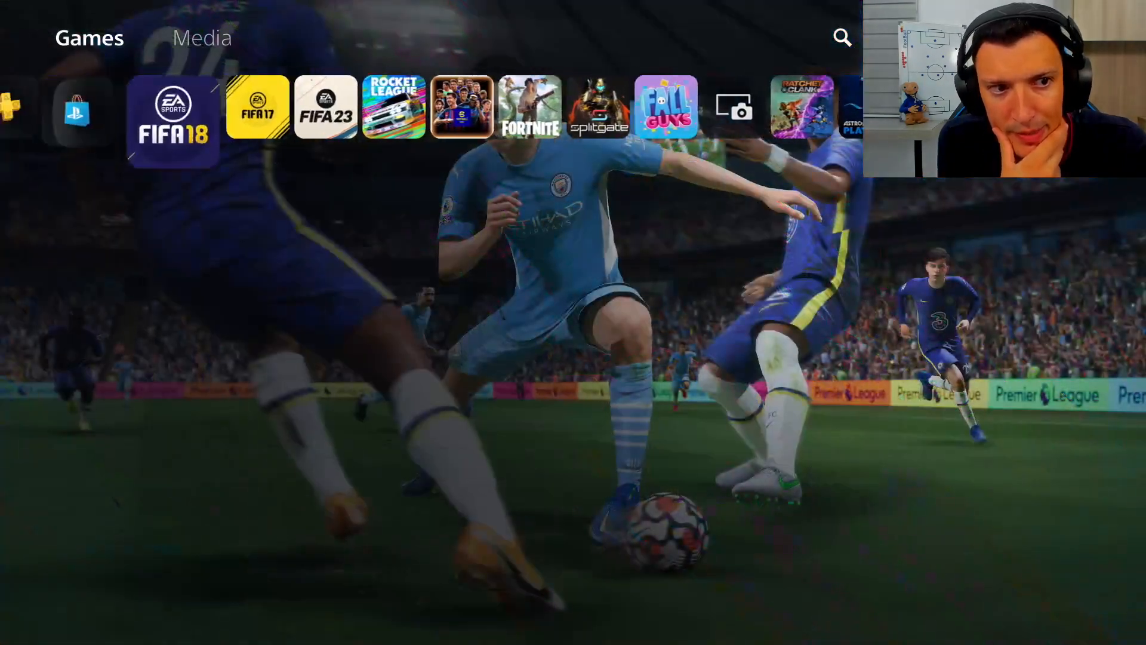
{"action": "left_click", "coordinate": [174, 120]}
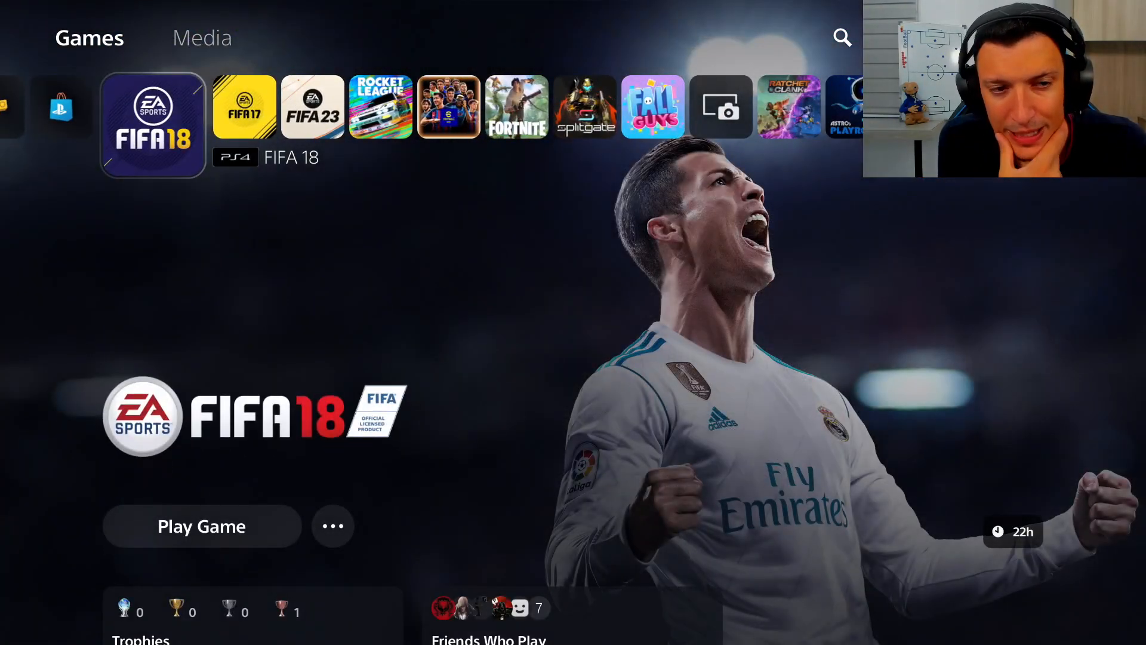
{"action": "scroll", "scroll_direction": "right", "scroll_amount": 3}
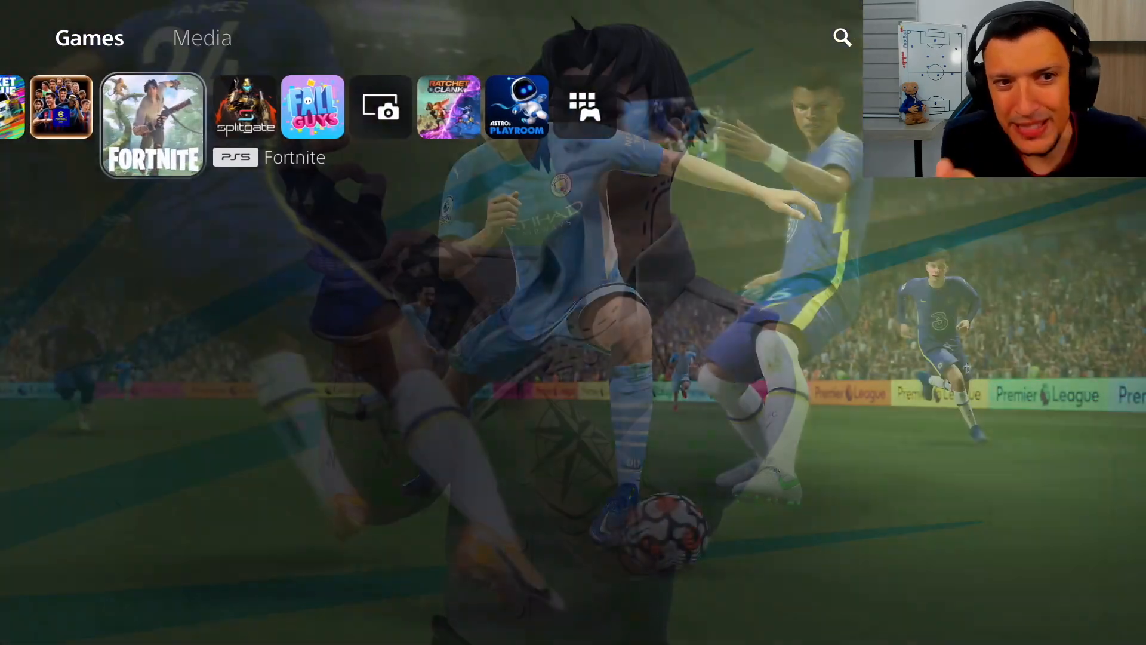
{"action": "left_click", "coordinate": [152, 124]}
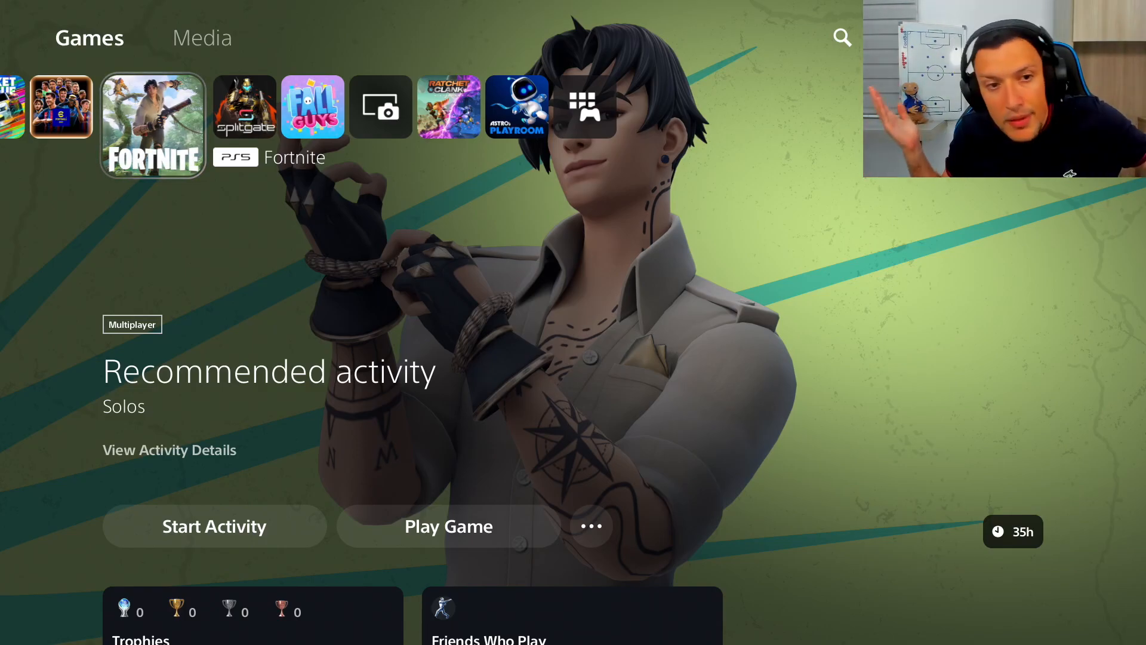
- Reach the Game Library tile at the end of the row and enter its PlayStation Plus section
{"action": "scroll", "scroll_direction": "down", "scroll_amount": 3}
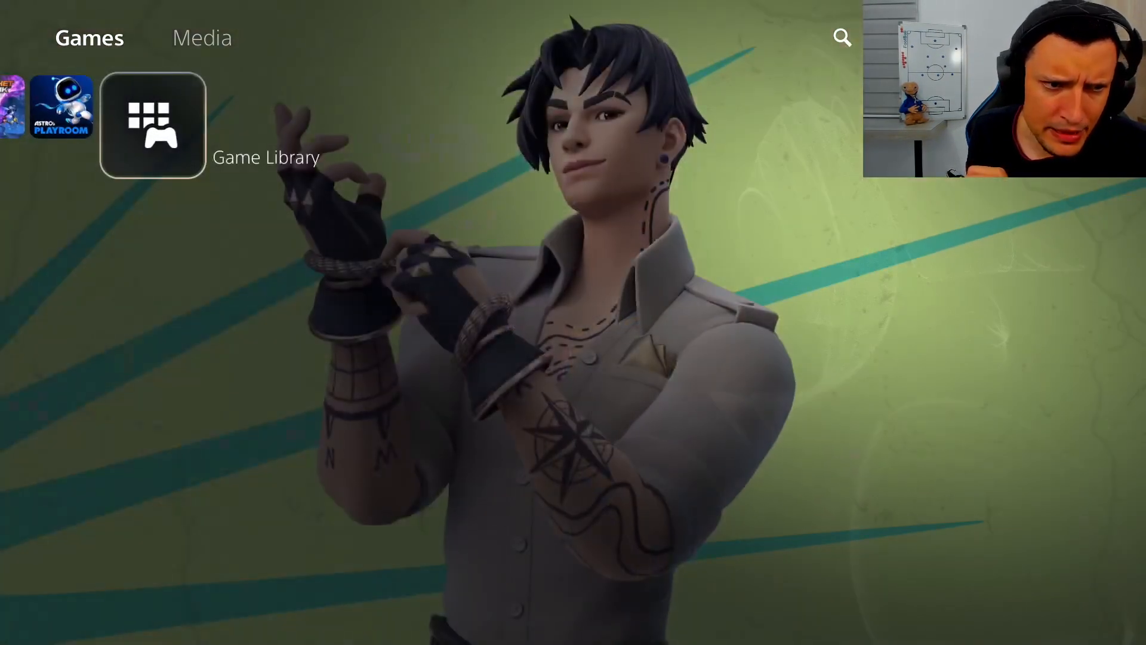
{"action": "left_click", "coordinate": [151, 124]}
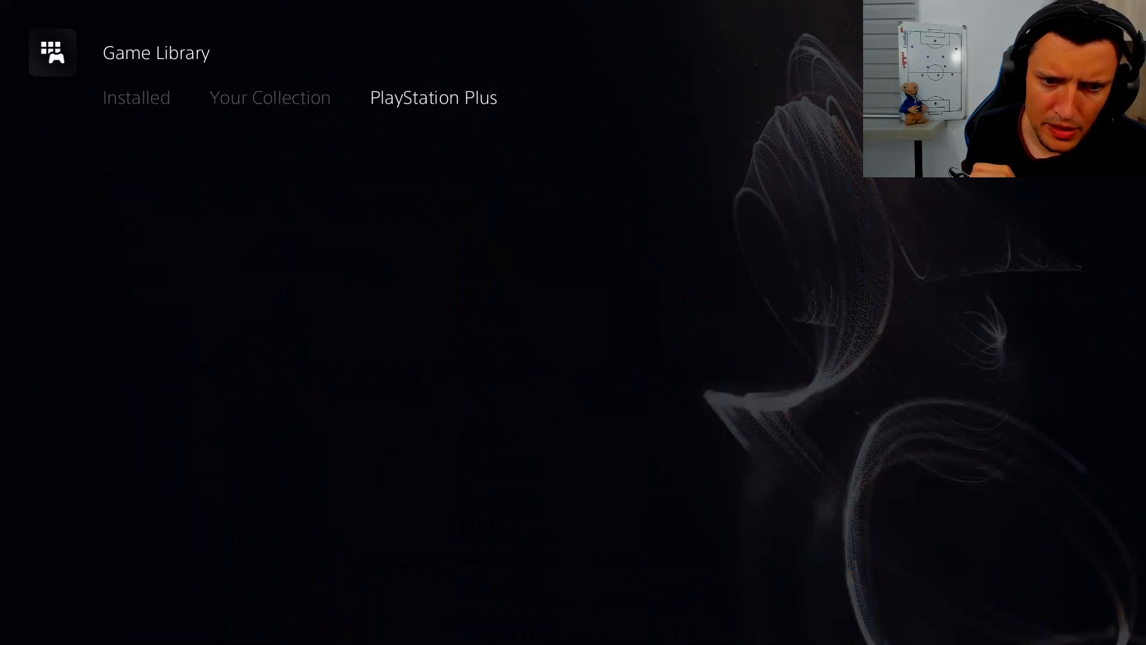
- Switch the Game Library to Your Collection, listing all 36 games
{"action": "left_click", "coordinate": [269, 97]}
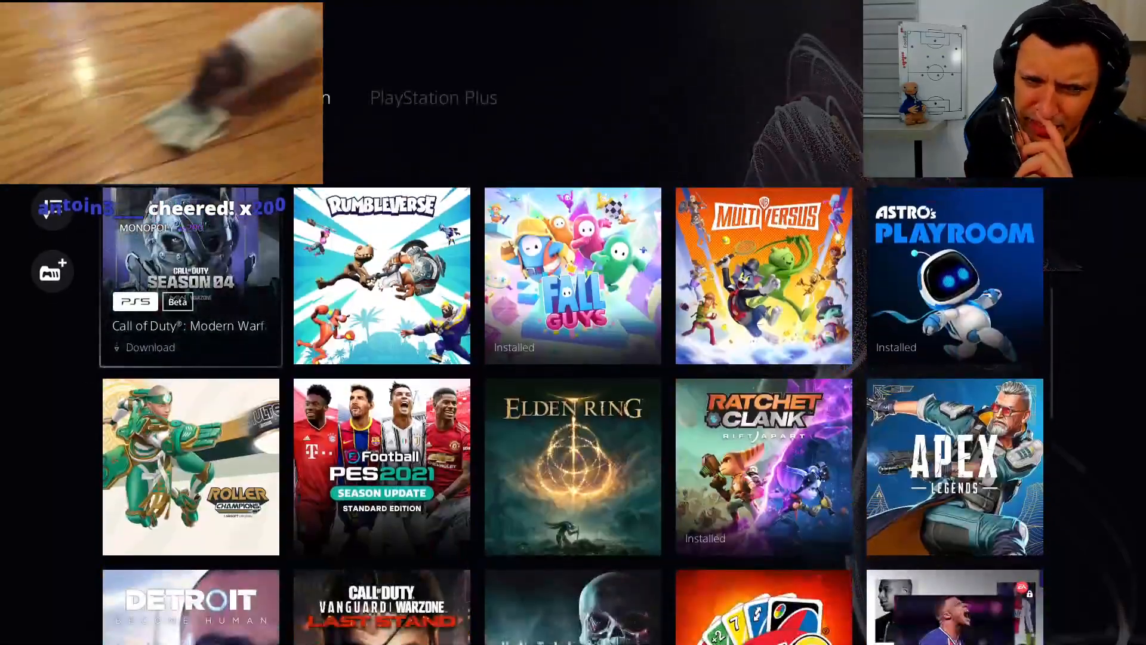
{"action": "scroll", "scroll_direction": "up", "scroll_amount": 3}
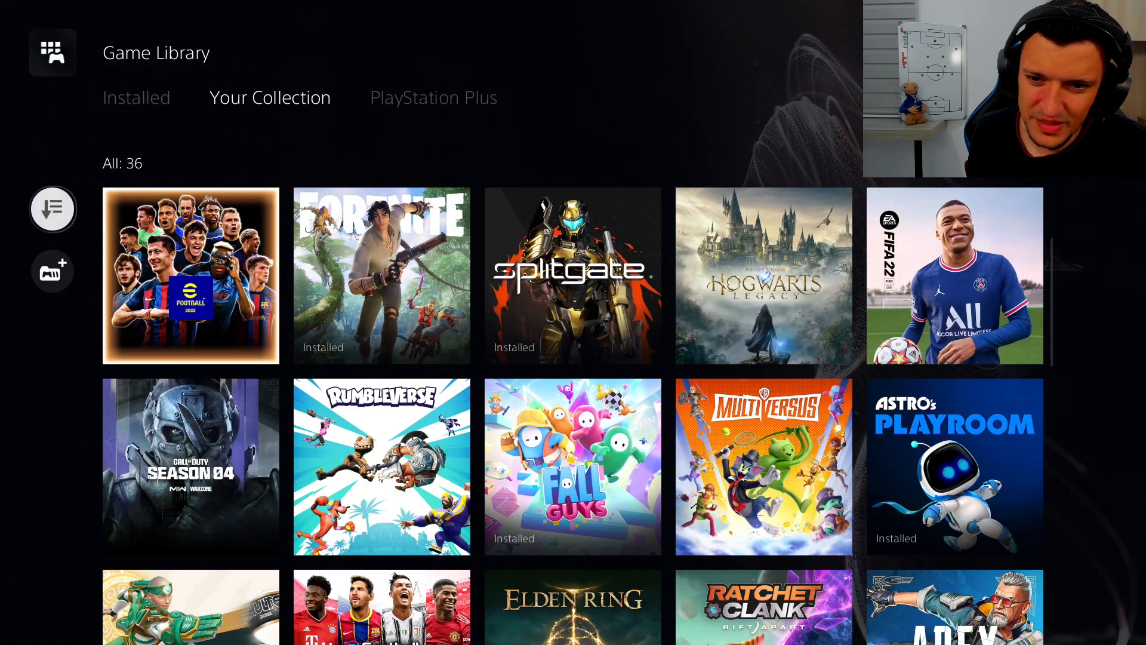
{"action": "mouse_move", "coordinate": [763, 276]}
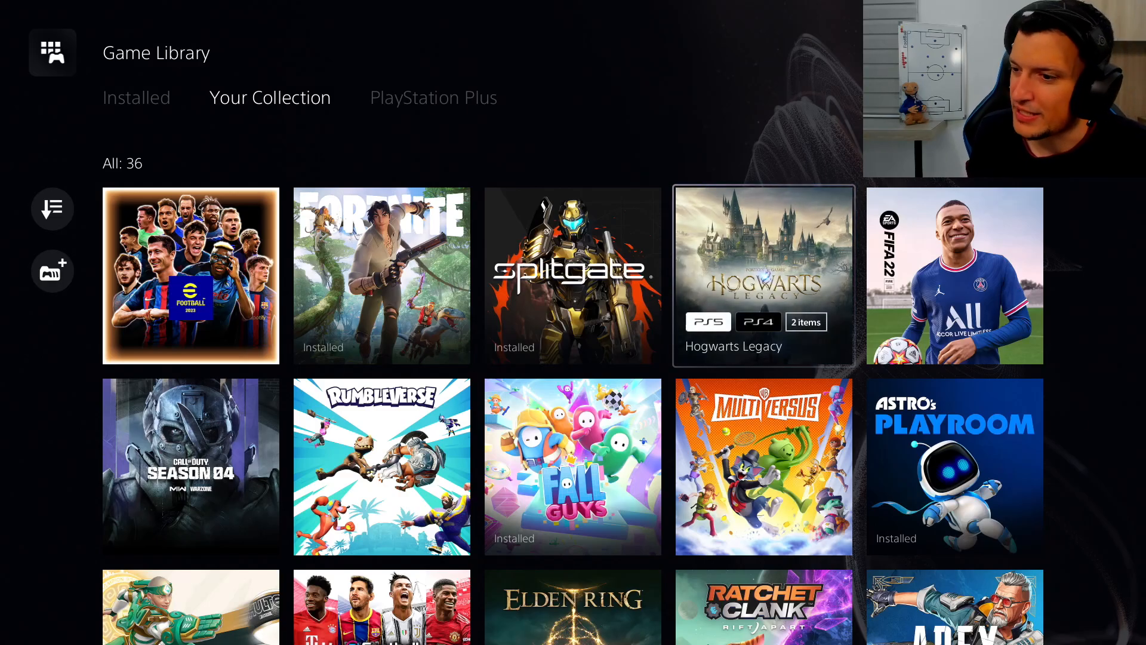
{"action": "mouse_move", "coordinate": [52, 209]}
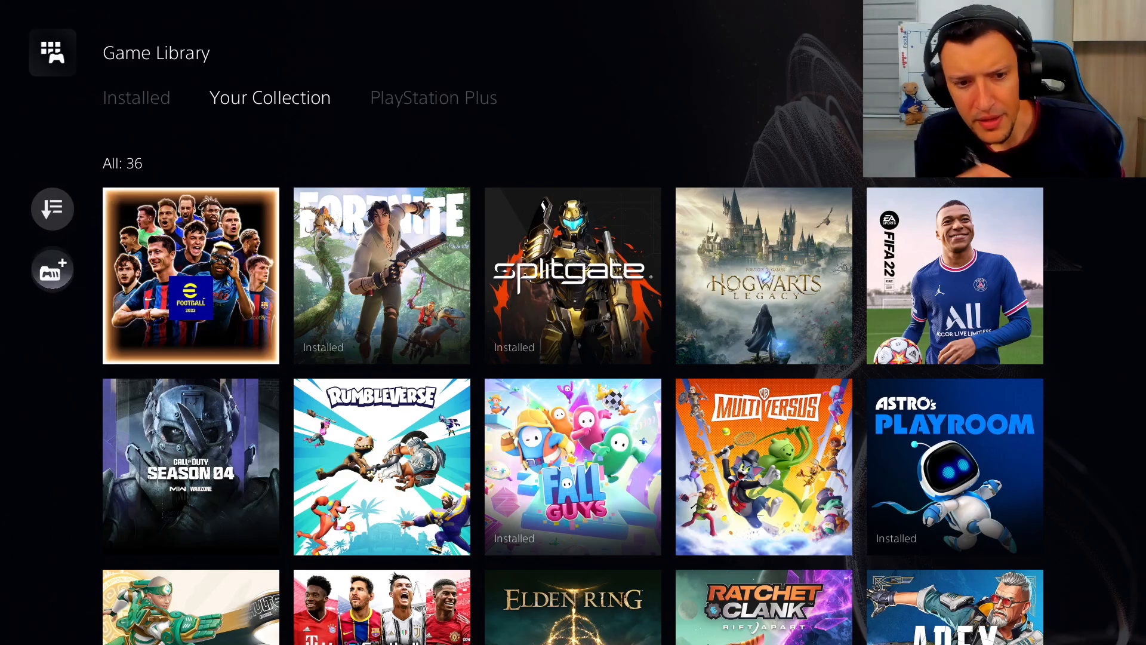
{"action": "scroll", "scroll_direction": "down", "scroll_amount": 3}
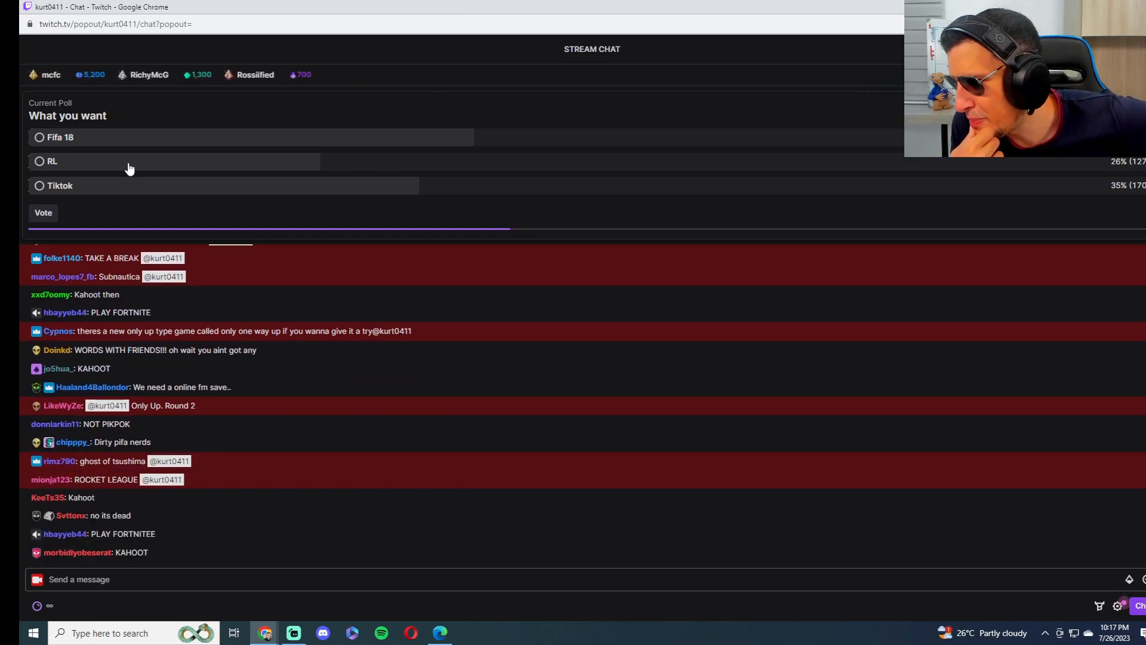
- Follow the Twitch chat until the 'What you want' poll ends with Fifa 18 beating Tiktok and RL
{"action": "scroll", "scroll_direction": "down", "scroll_amount": 3}
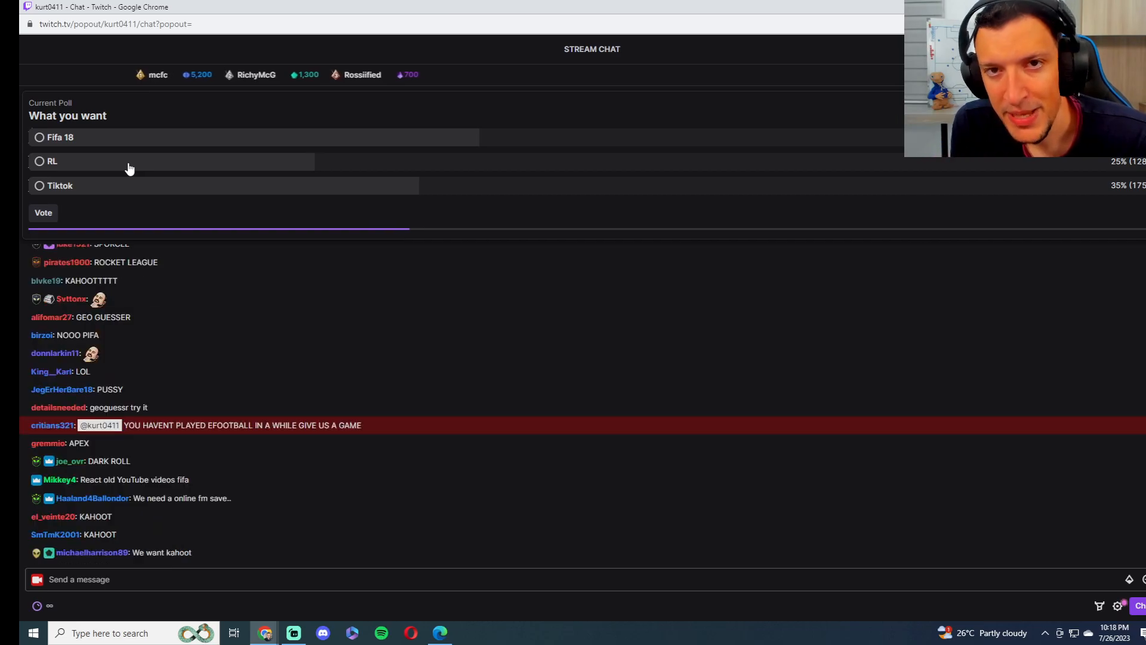
{"action": "scroll", "scroll_direction": "down", "scroll_amount": 3}
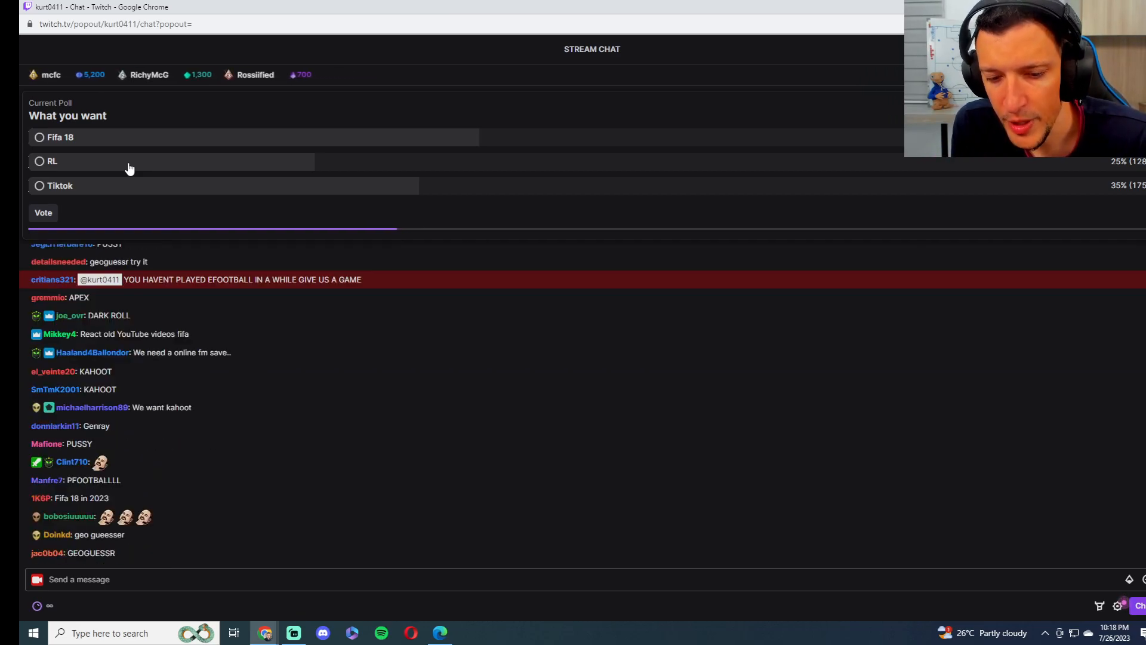
{"action": "scroll", "scroll_direction": "down", "scroll_amount": 3}
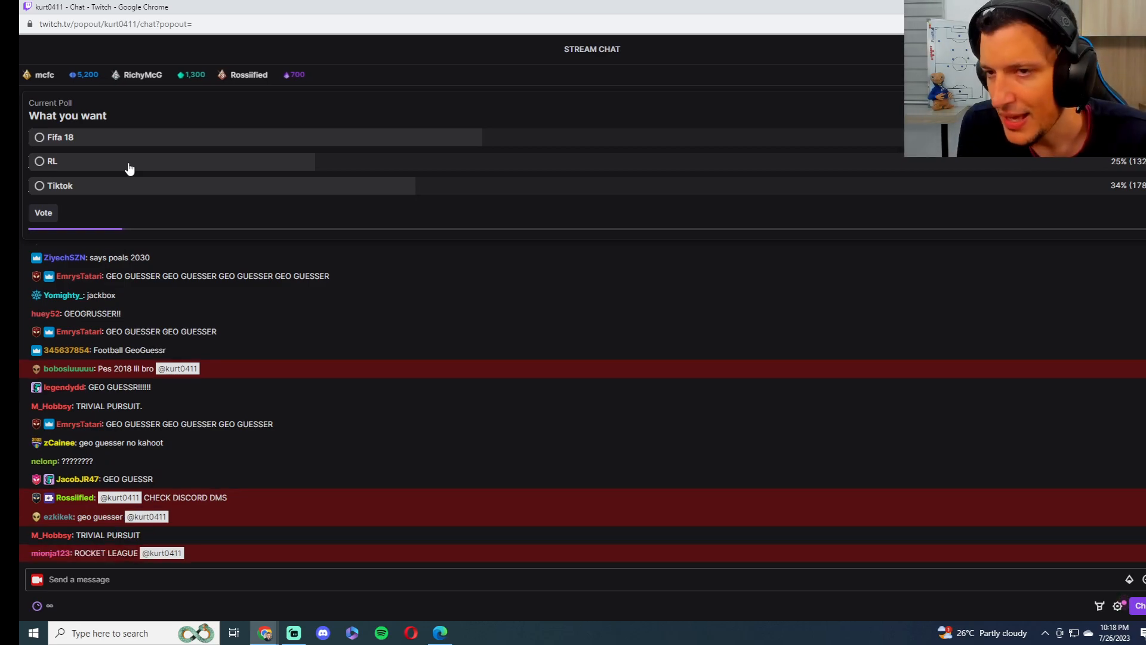
{"action": "scroll", "scroll_direction": "down", "scroll_amount": 3}
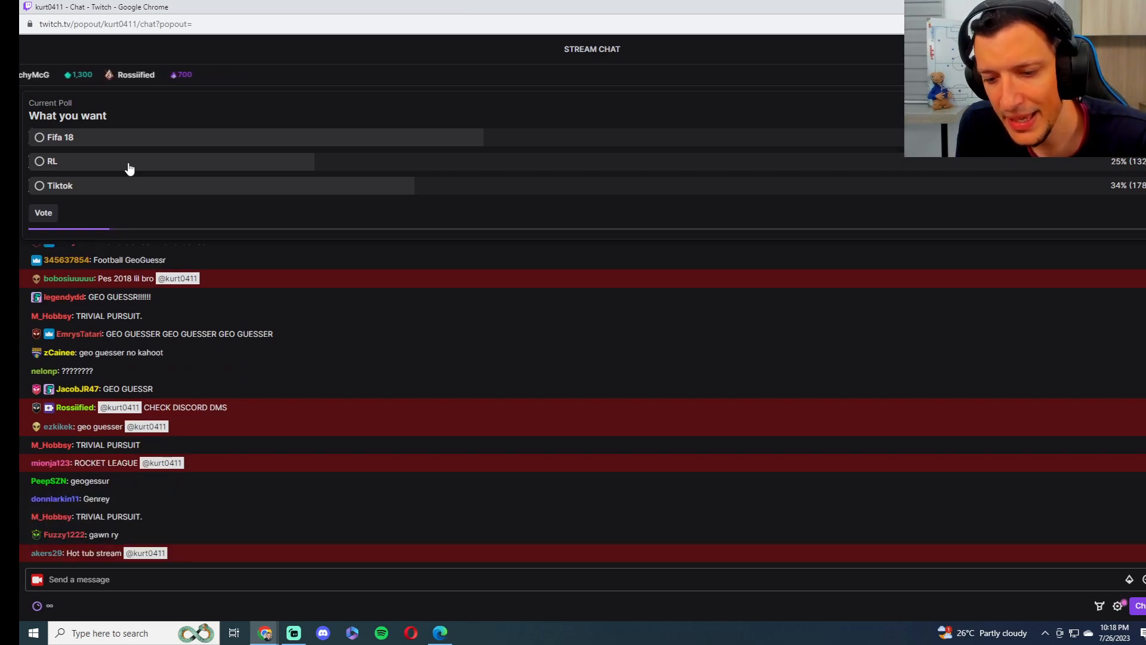
{"action": "scroll", "scroll_direction": "down", "scroll_amount": 3}
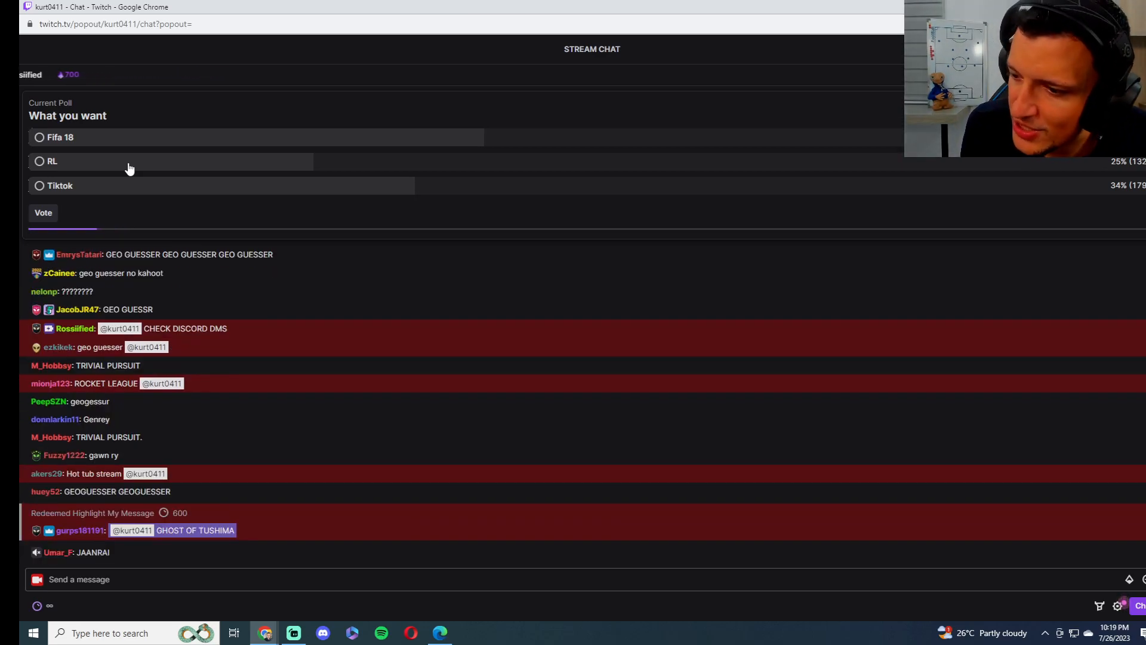
{"action": "scroll", "scroll_direction": "down", "scroll_amount": 3}
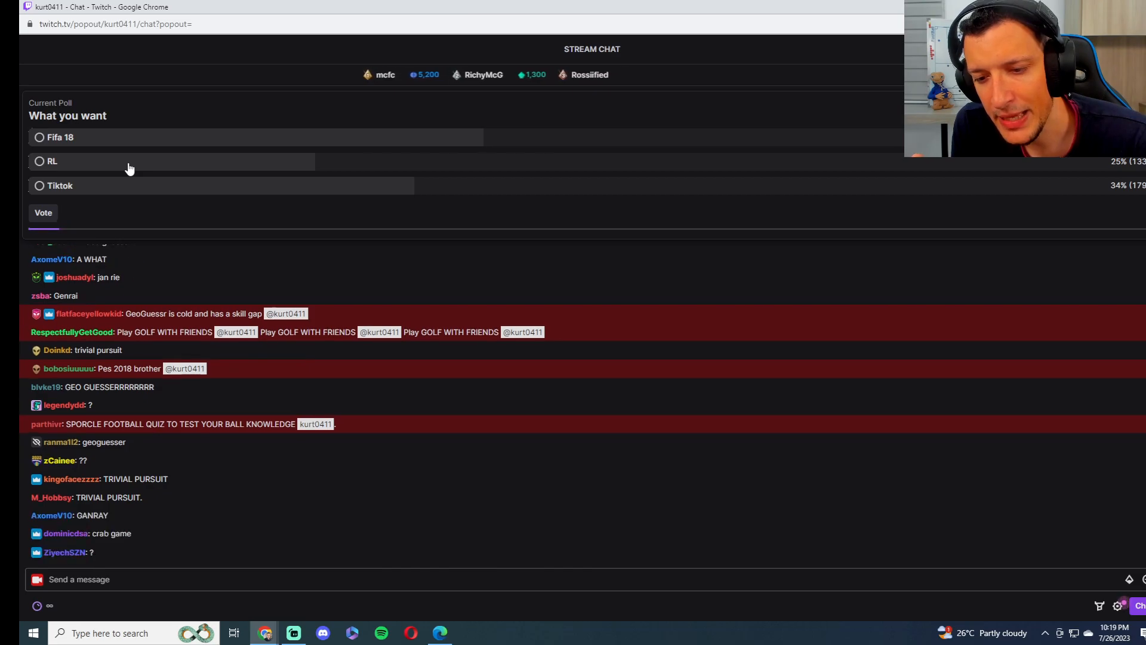
{"action": "scroll", "scroll_direction": "down", "scroll_amount": 3}
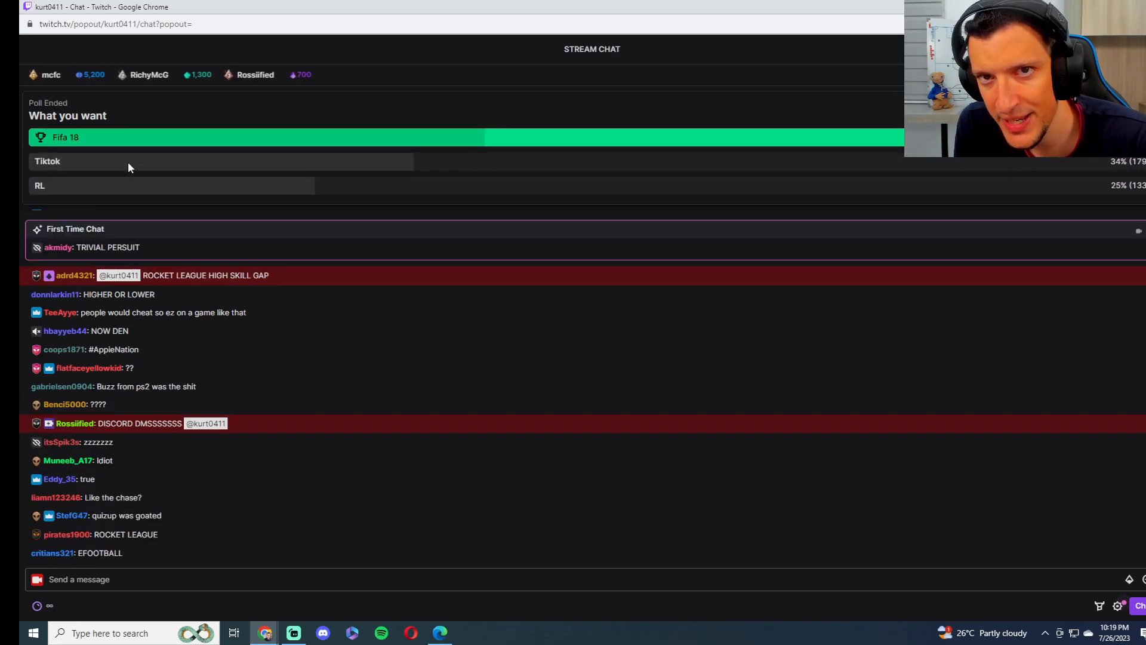
- Scroll the chat until the ended poll banner is gone, leaving only viewer messages
{"action": "scroll", "scroll_direction": "down", "scroll_amount": 3}
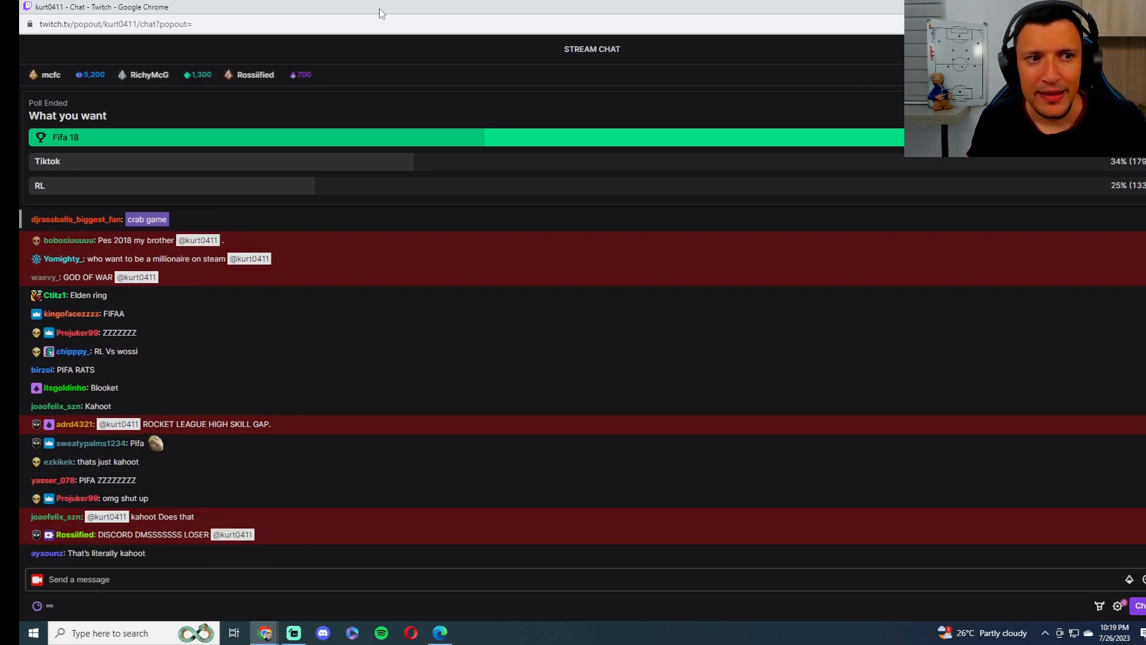
{"action": "scroll", "scroll_direction": "down", "scroll_amount": 3}
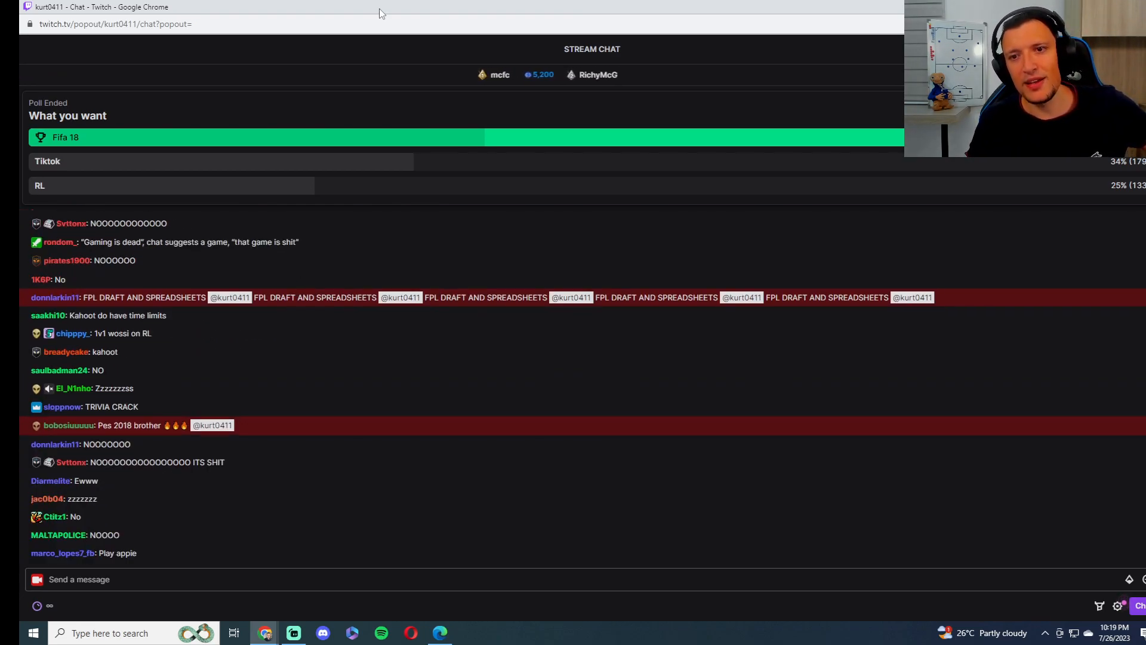
{"action": "scroll", "scroll_direction": "down", "scroll_amount": 3}
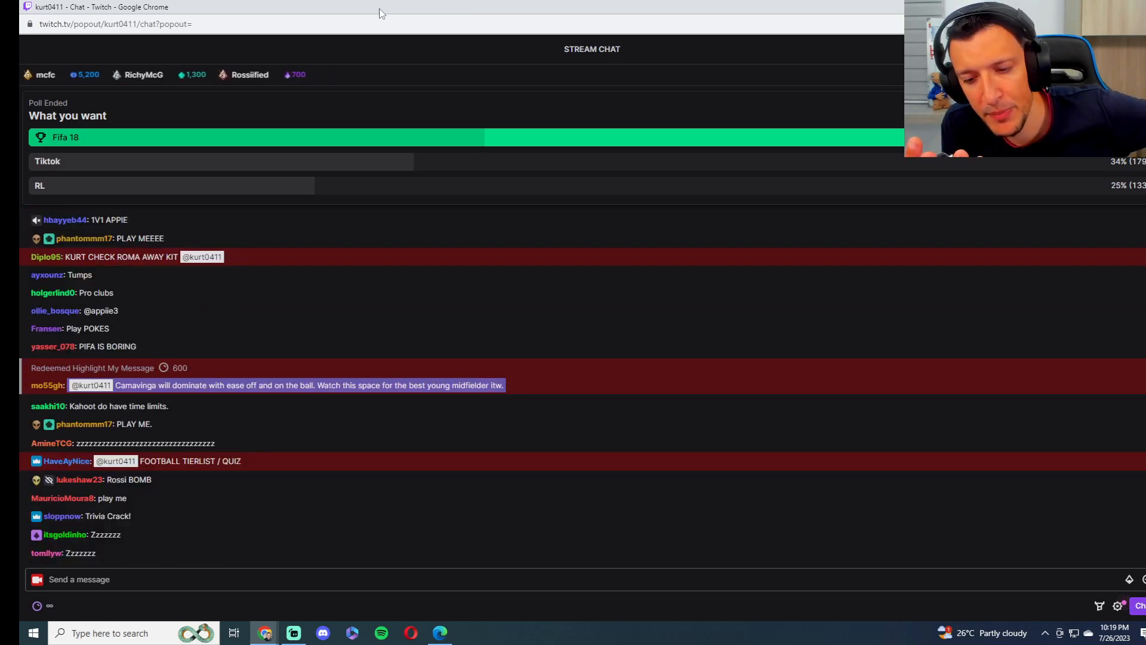
{"action": "scroll", "scroll_direction": "down", "scroll_amount": 3}
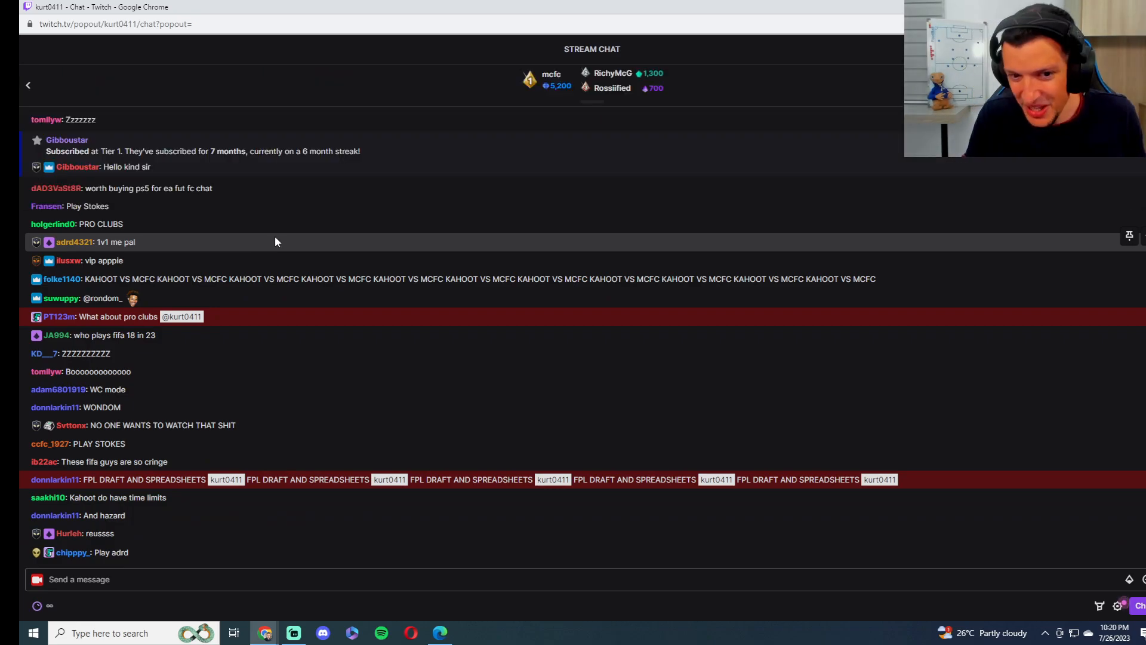
- Bring Streamlabs Desktop to the front from the taskbar, showing the live stream preview
{"action": "scroll", "scroll_direction": "down", "scroll_amount": 3}
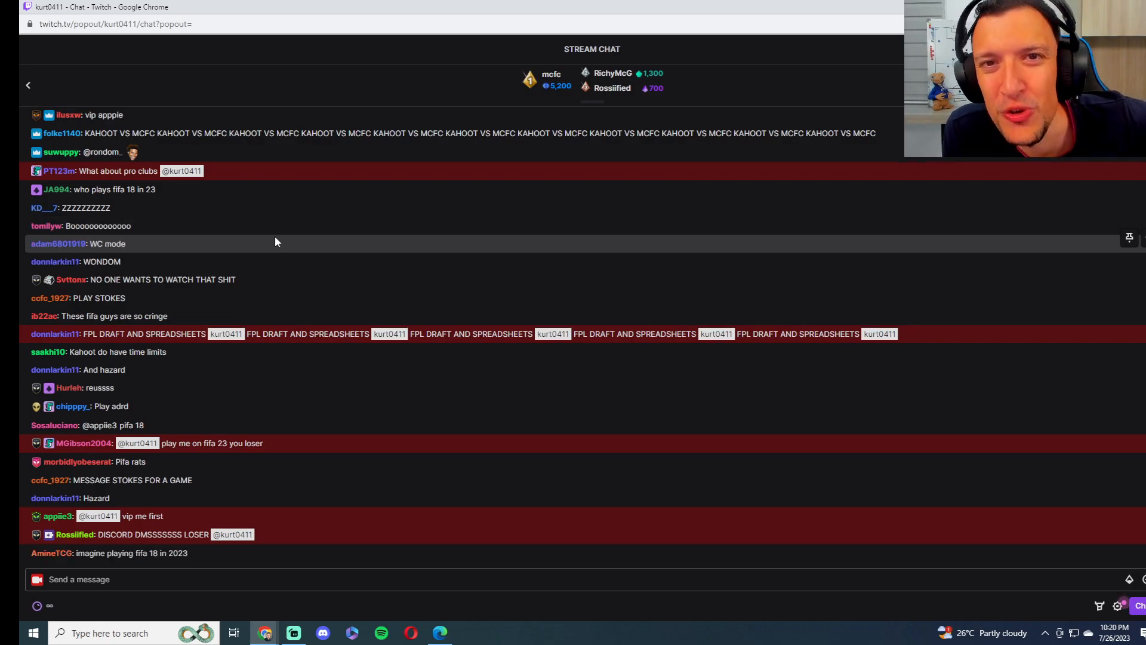
{"action": "scroll", "scroll_direction": "down", "scroll_amount": 3}
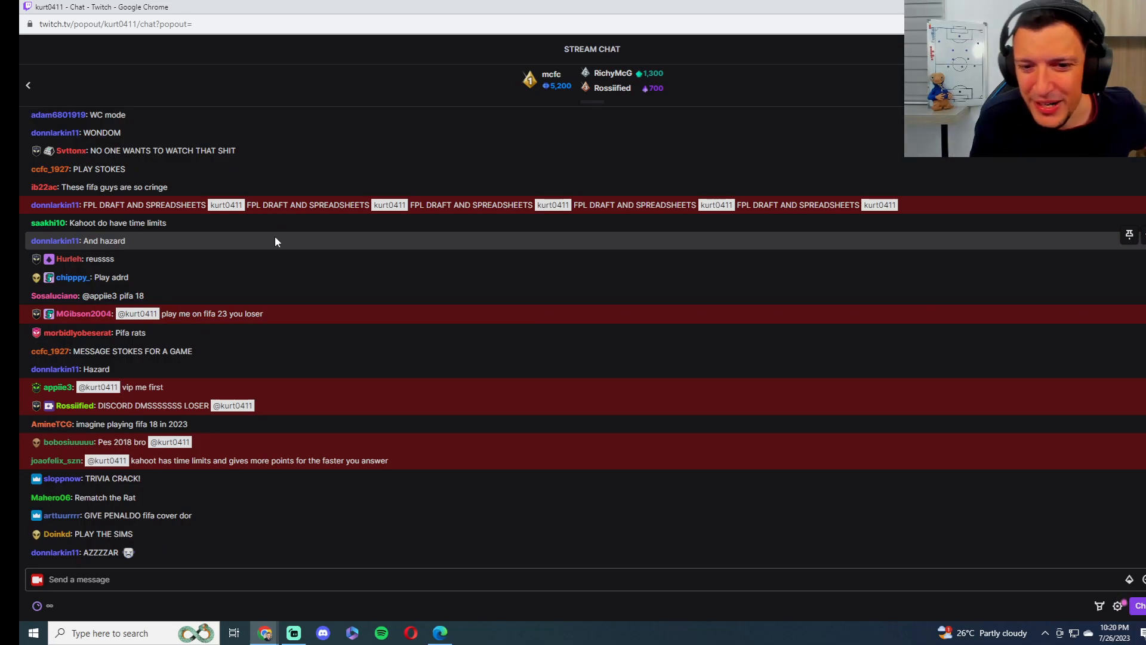
{"action": "left_click", "coordinate": [294, 632]}
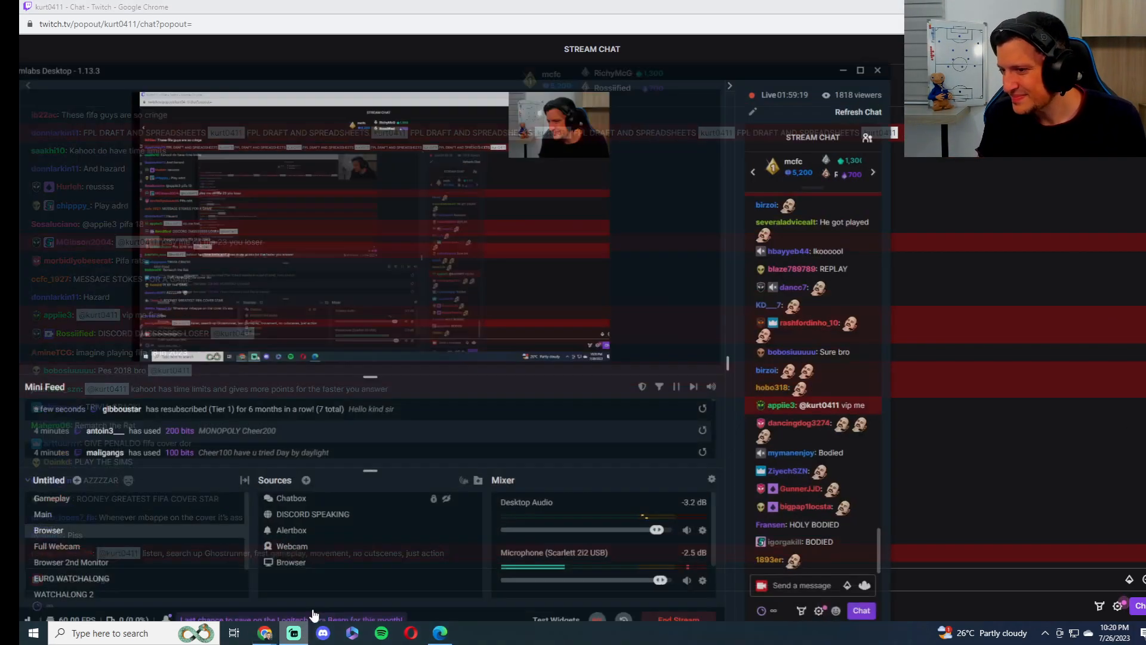